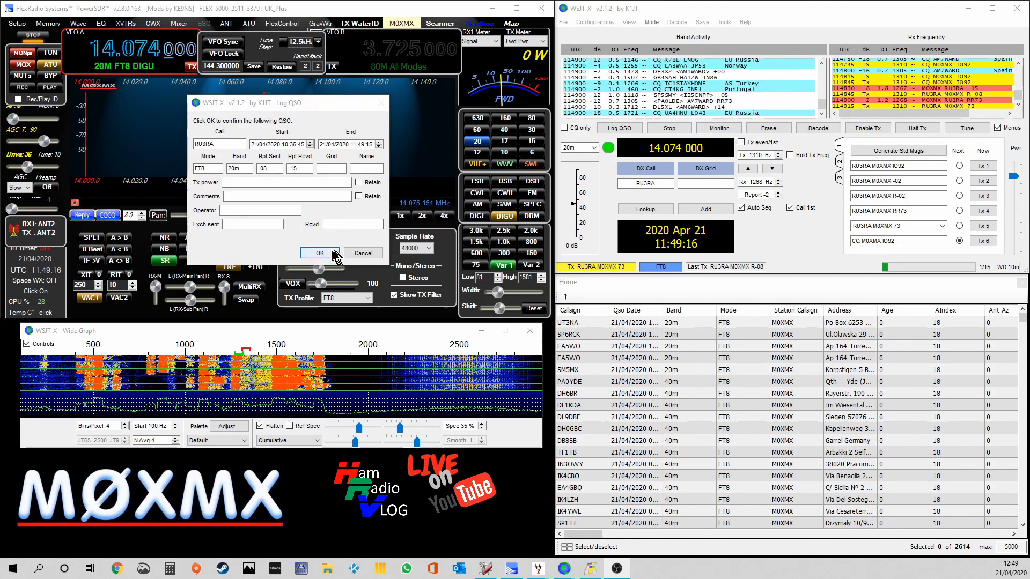
click(320, 254)
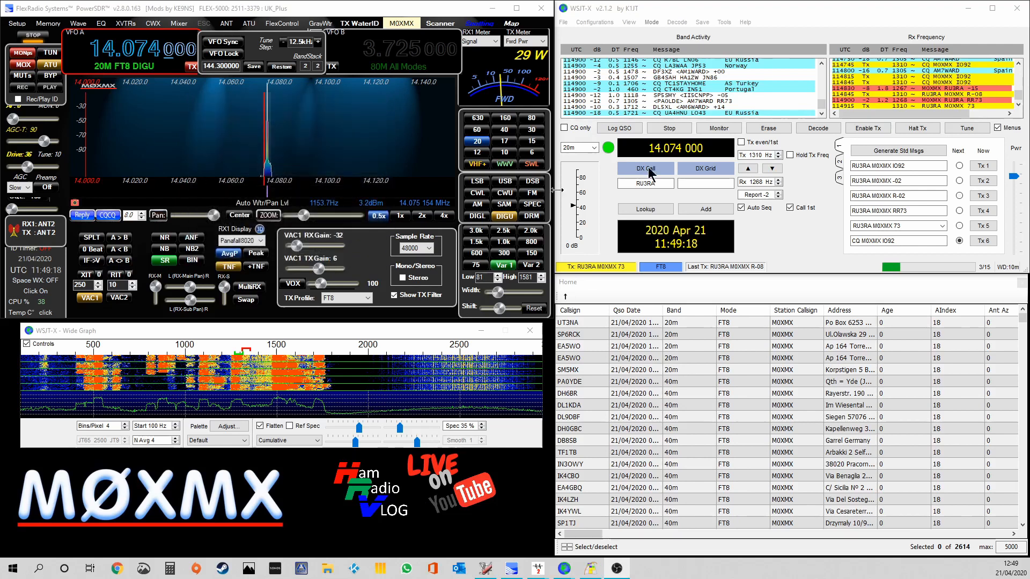
click(868, 128)
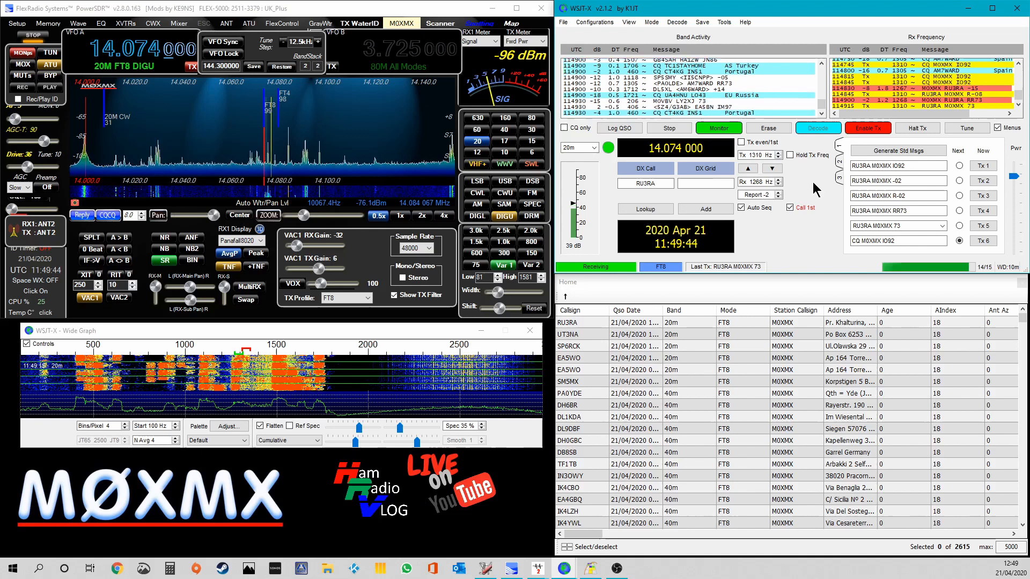
click(868, 127)
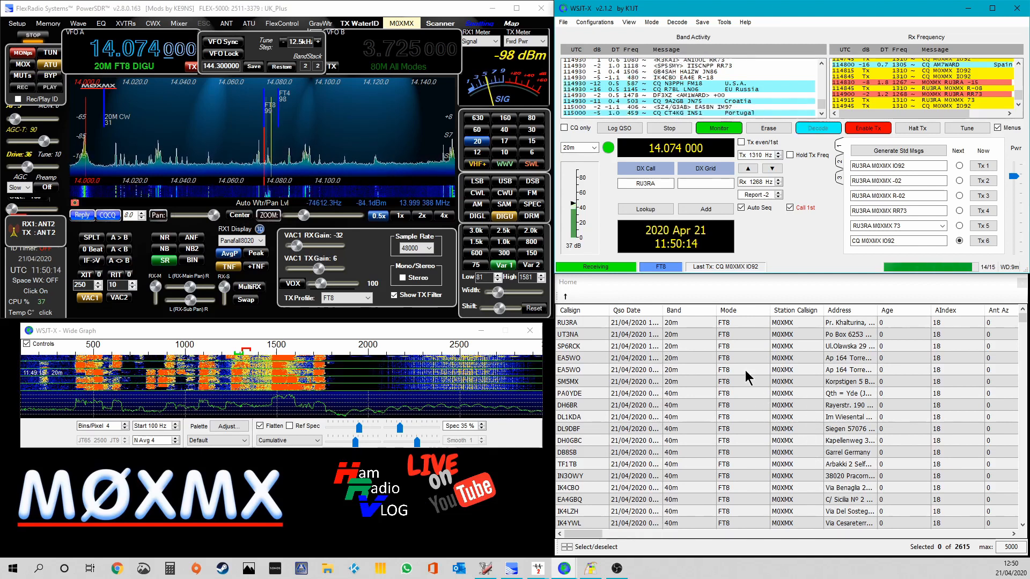
click(867, 127)
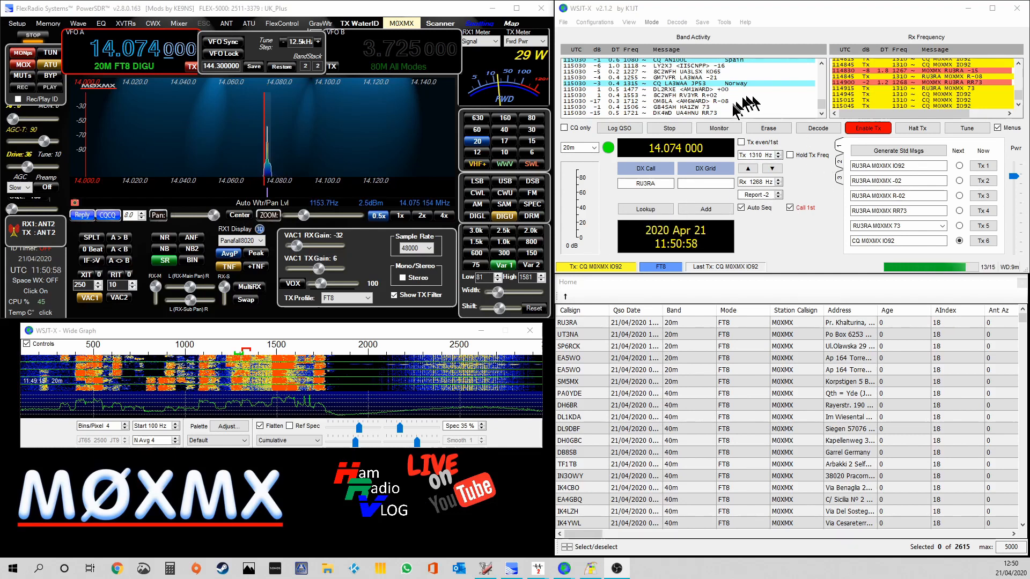
Bring up GridTracker's world map of 20 m FT8 spots
click(718, 128)
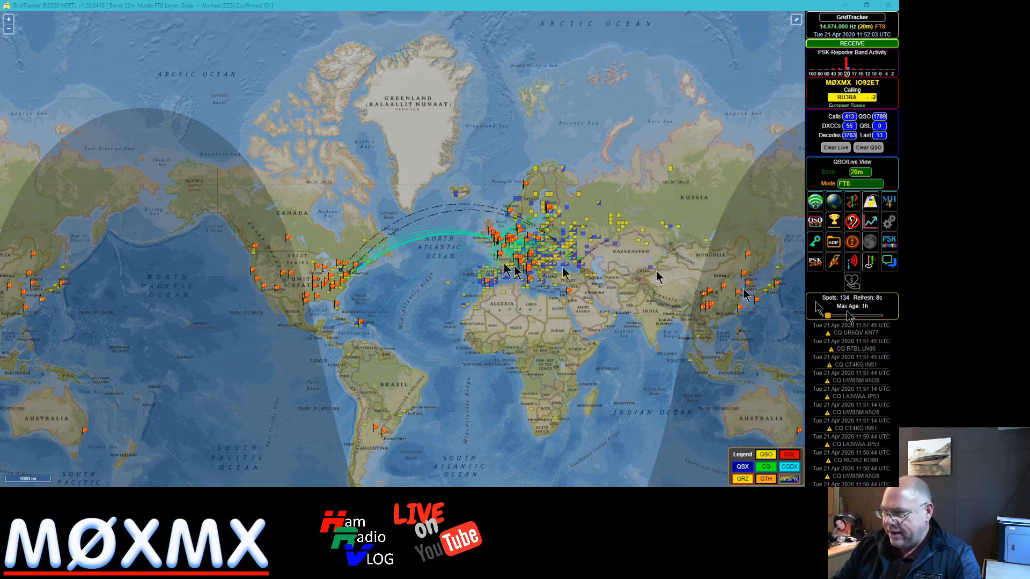
mouse_move(420, 309)
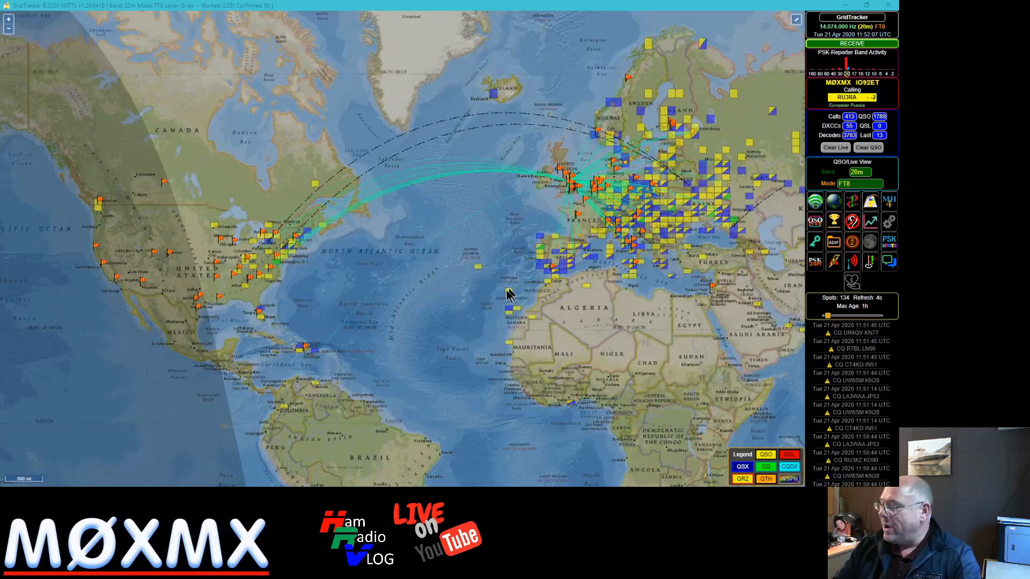
Pan the GridTracker map to centre on Europe's worked grid squares
drag(506, 295, 421, 342)
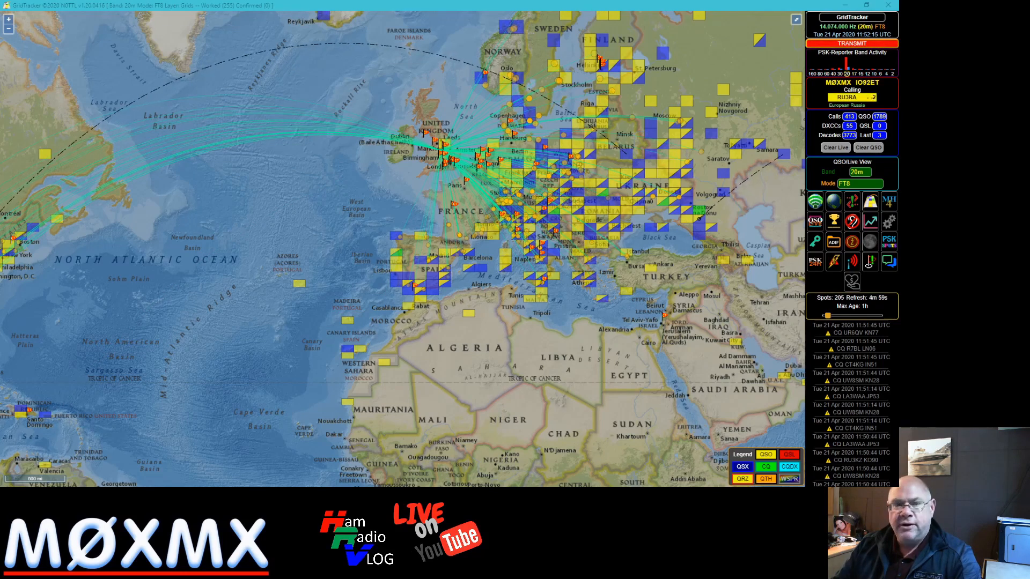
mouse_move(237, 265)
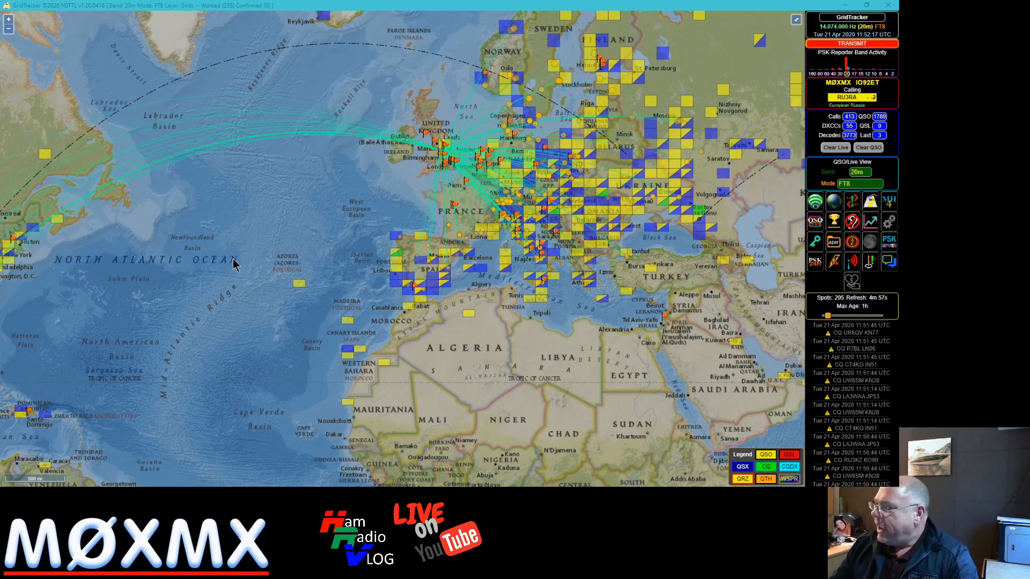
mouse_move(634, 190)
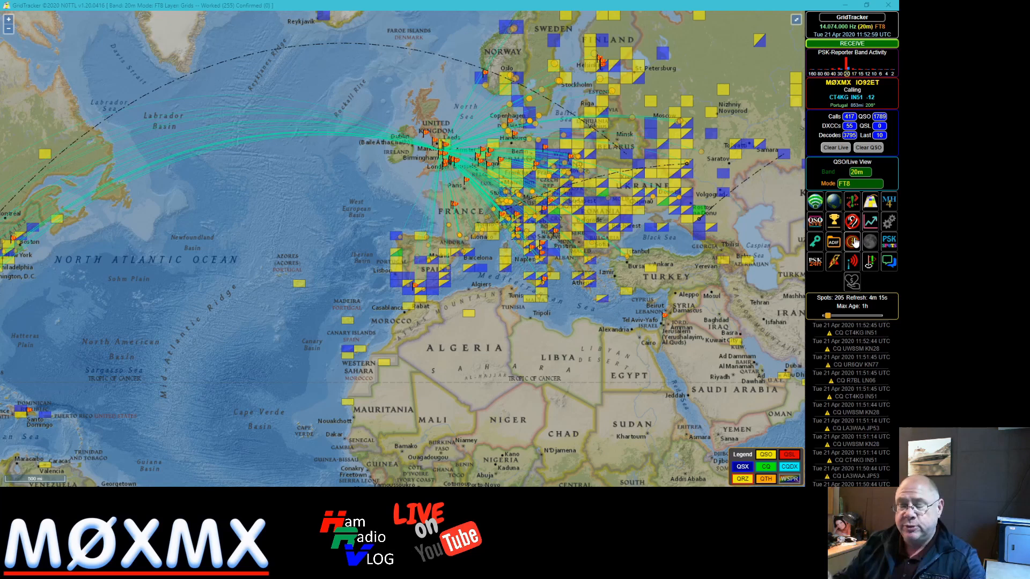
mouse_move(442, 304)
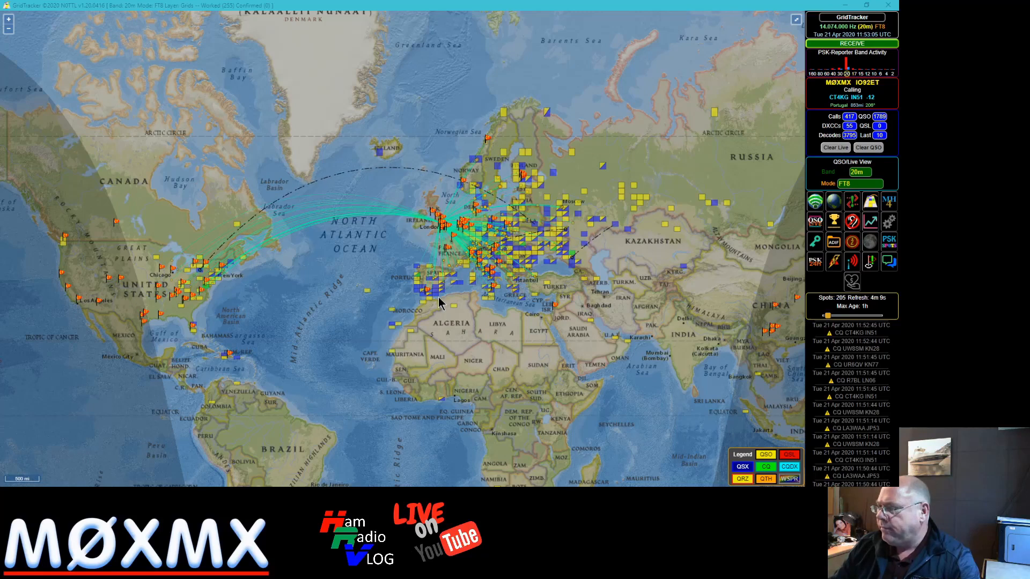
Scroll-zoom the GridTracker map to show 40 m FT8 contact paths
scroll(down, 3)
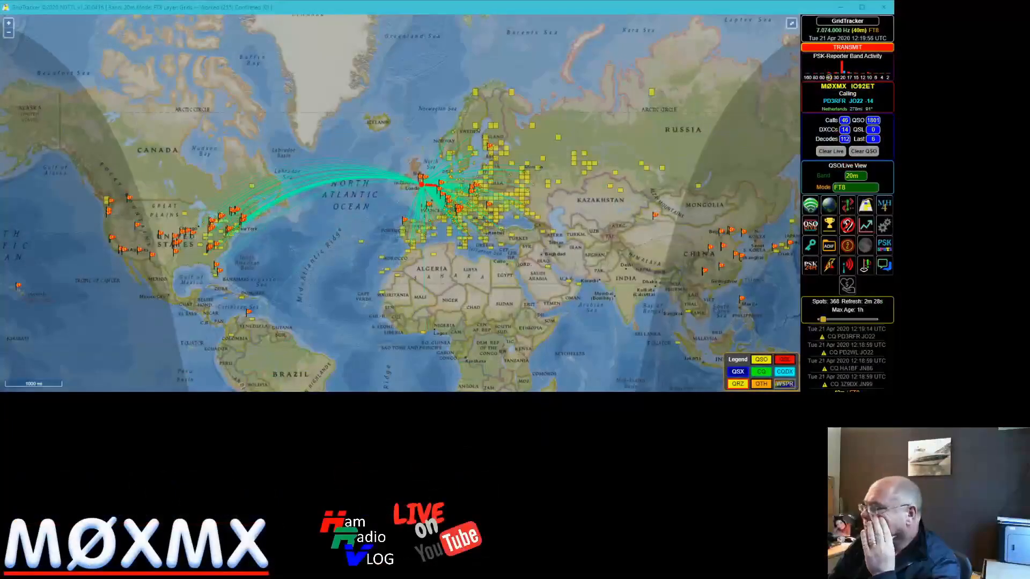
mouse_move(444, 188)
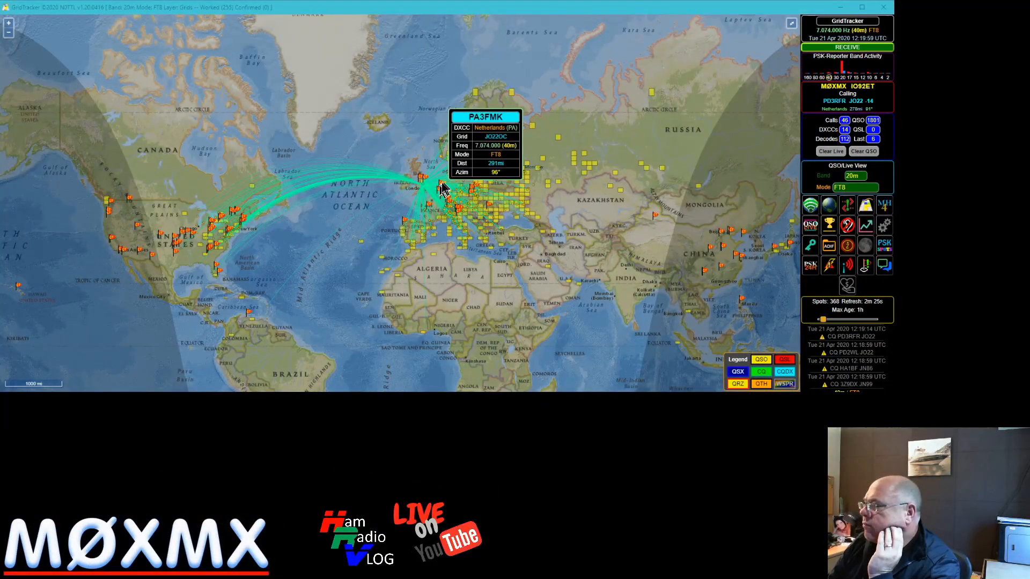